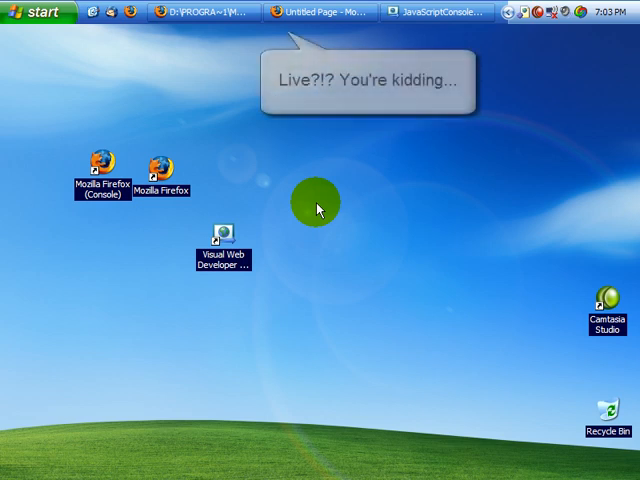
Restore the JavaScriptConsole project in Visual Web Developer, showing default.css.
{"action": "left_click", "coordinate": [320, 11]}
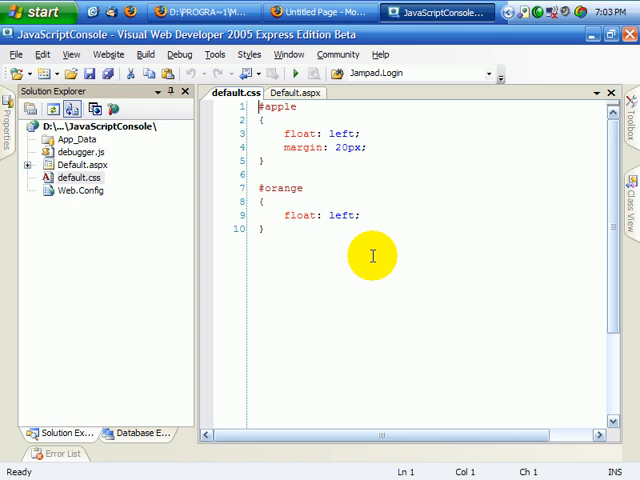
Review the apple and orange divs in Default.aspx and default.css, then view the rendered page.
{"action": "left_click", "coordinate": [293, 92]}
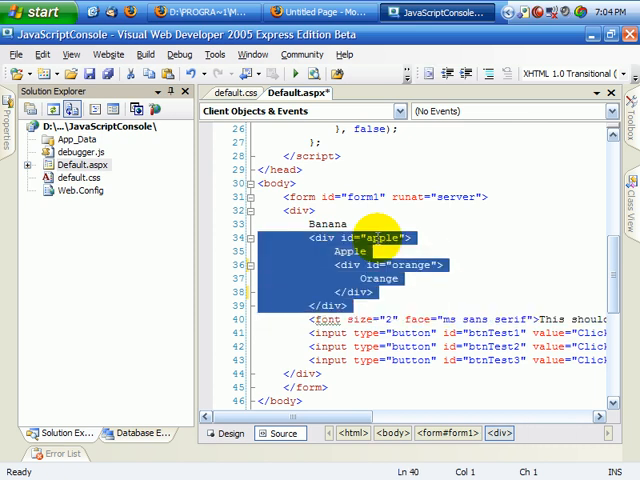
{"action": "mouse_move", "coordinate": [535, 285]}
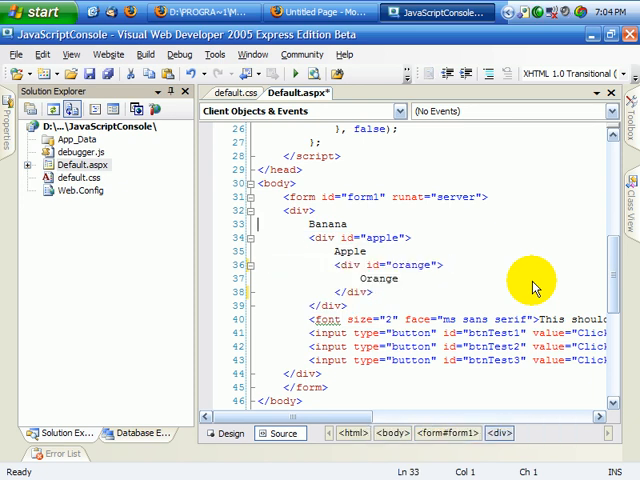
{"action": "left_click", "coordinate": [232, 92]}
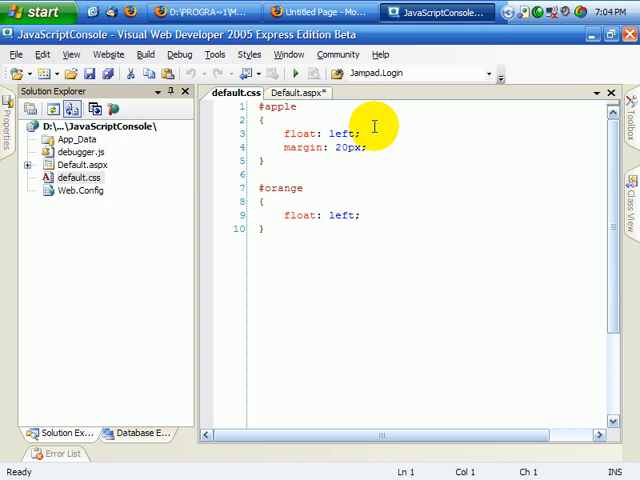
{"action": "left_click", "coordinate": [291, 92]}
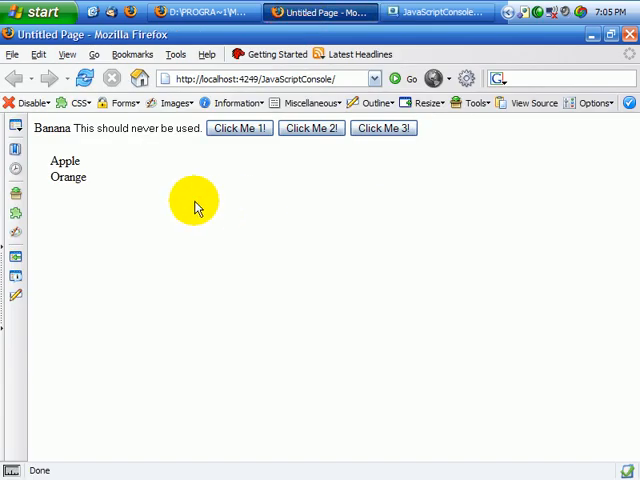
{"action": "mouse_move", "coordinate": [128, 190]}
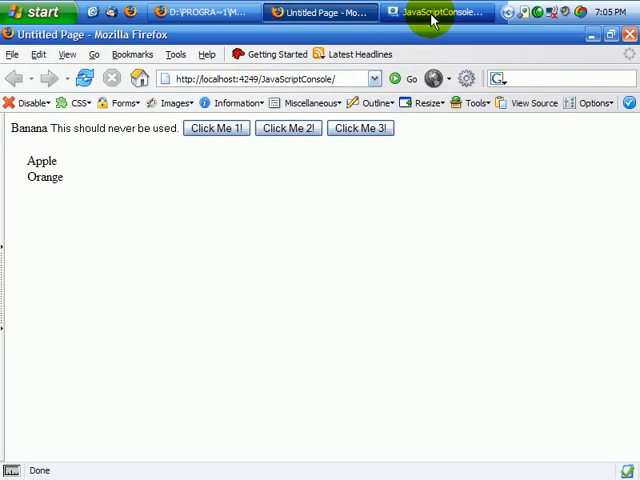
{"action": "left_click", "coordinate": [437, 11]}
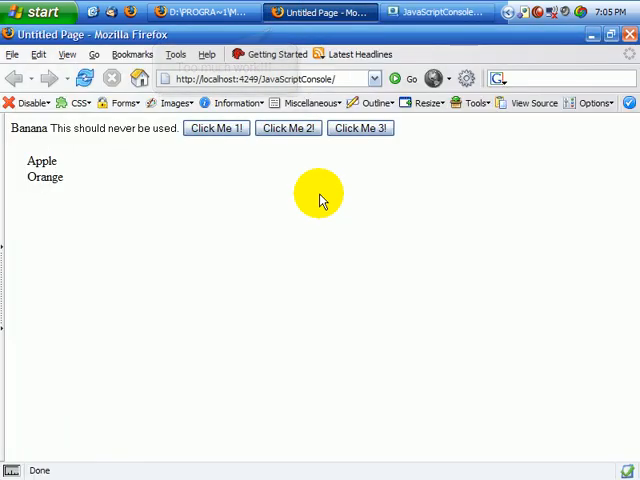
{"action": "mouse_move", "coordinate": [293, 263]}
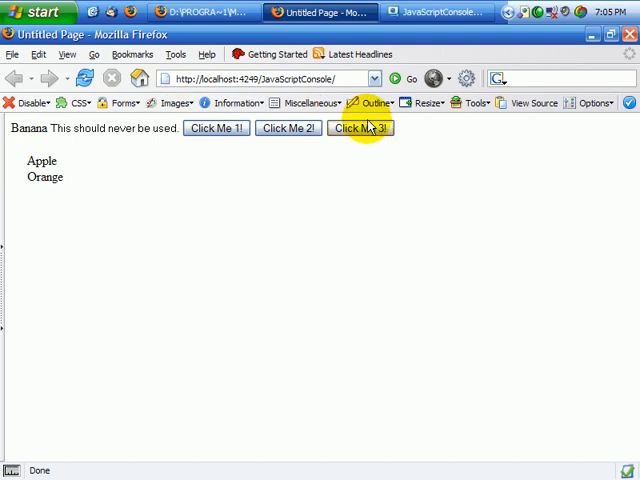
{"action": "mouse_move", "coordinate": [70, 102]}
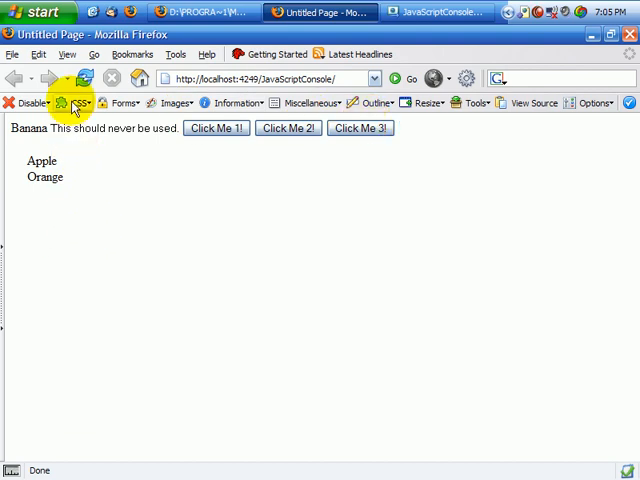
Open the Web Developer toolbar's CSS menu over the test page.
{"action": "left_click", "coordinate": [79, 102]}
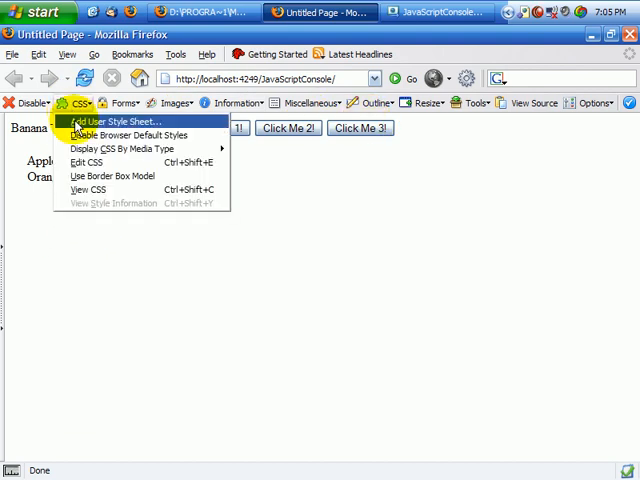
{"action": "mouse_move", "coordinate": [89, 162]}
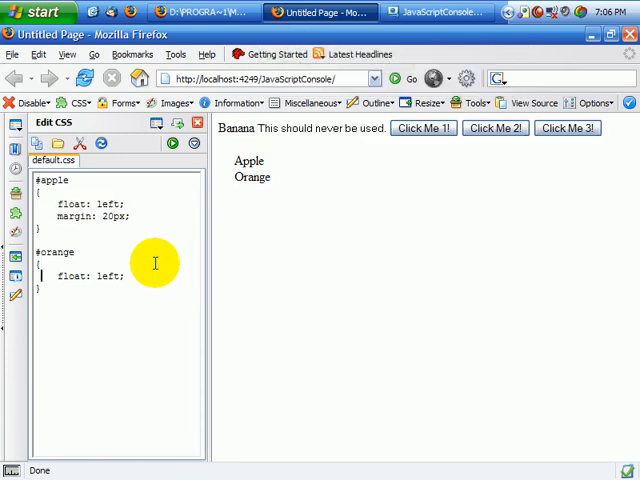
Retype float: left on #orange and give #apple a 1px solid border.
{"action": "key", "text": "BackSpace"}
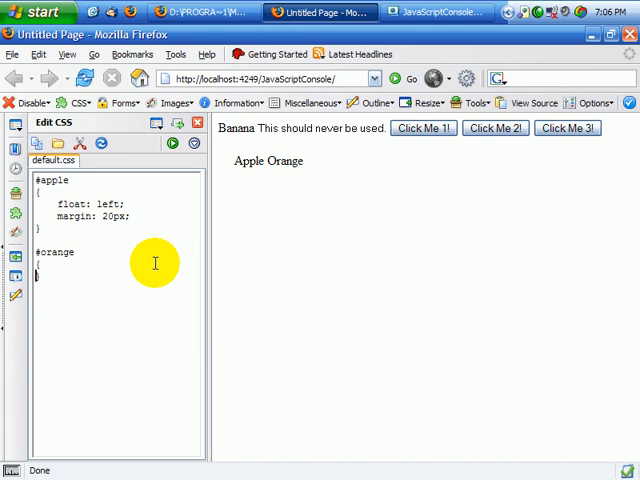
{"action": "type", "text": "float: left;"}
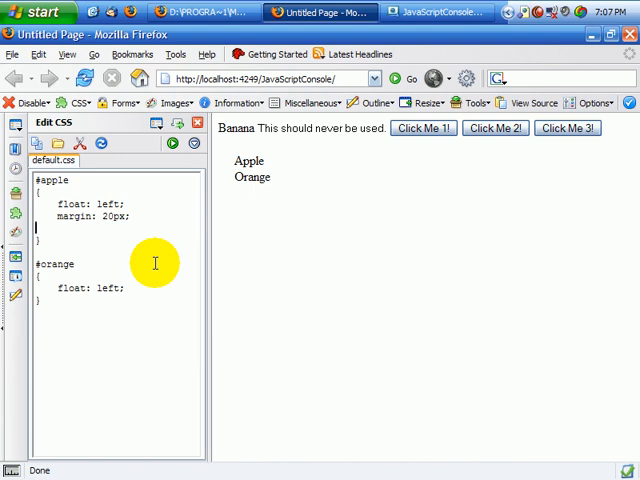
{"action": "type", "text": "border: 1"}
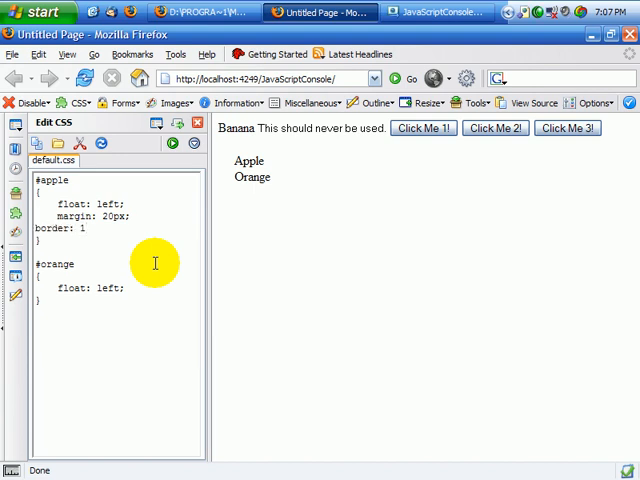
{"action": "type", "text": "px solid #000;"}
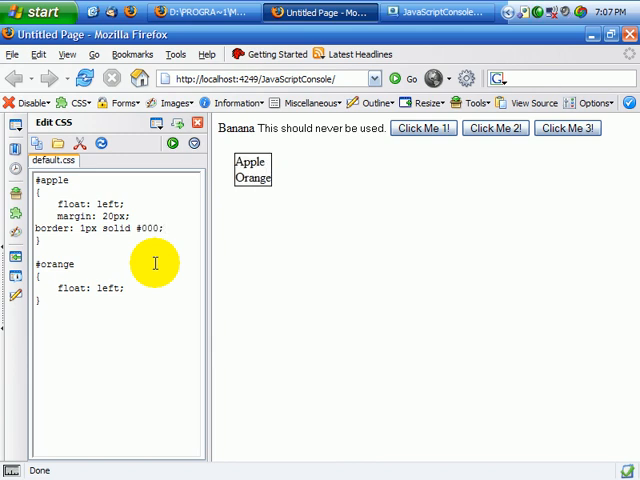
Give #apple padding of 20px 10px 5px 0.
{"action": "type", "text": "padding: 20"}
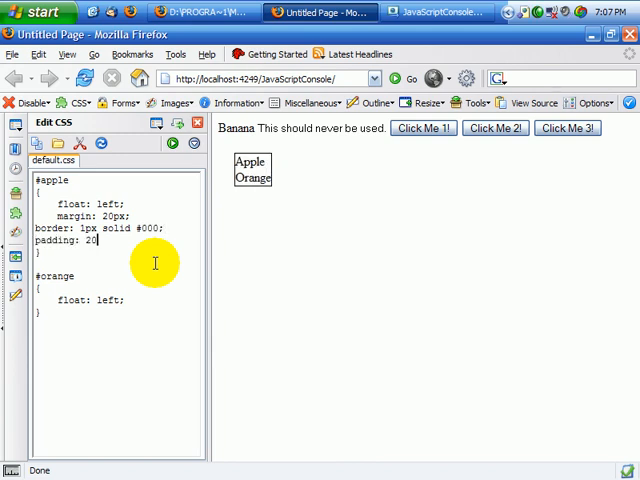
{"action": "type", "text": "px"}
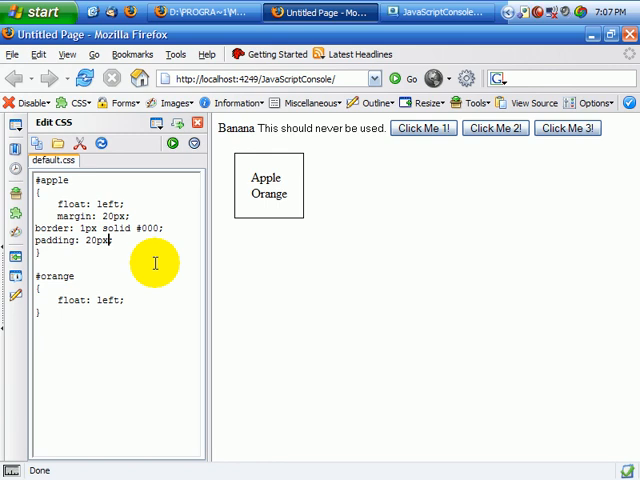
{"action": "type", "text": "10px 5px 0;"}
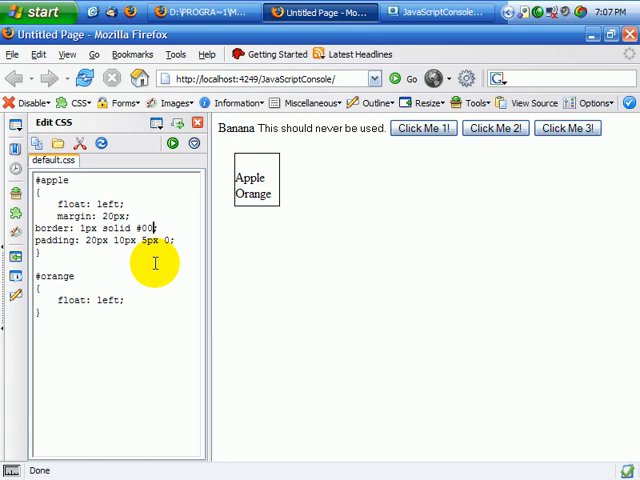
{"action": "type", "text": "f;"}
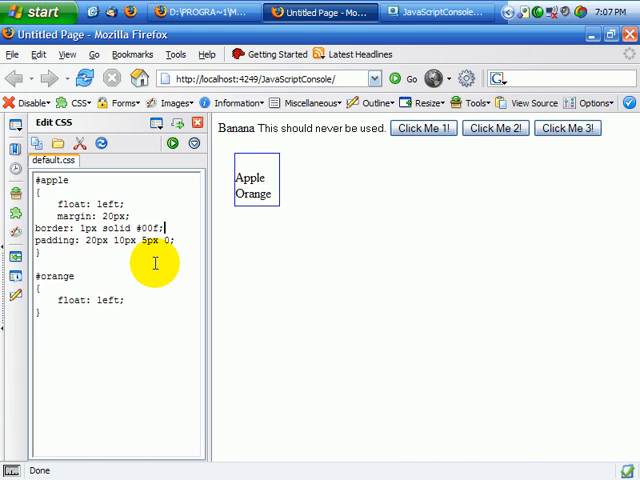
{"action": "type", "text": "background"}
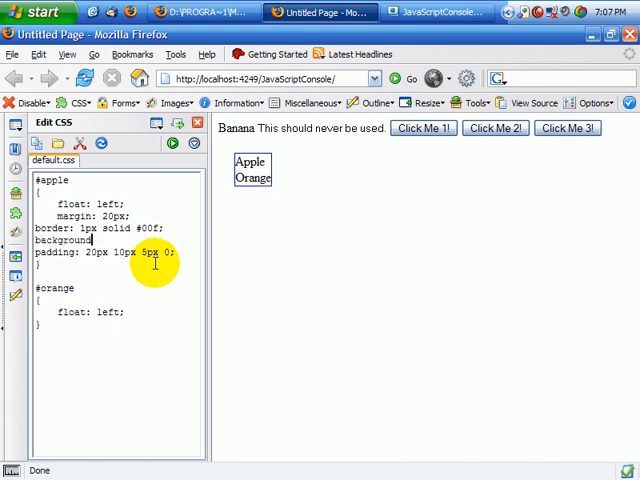
Add a #ffc background, 12px font size and verdana, sans-serif font to #apple.
{"action": "type", "text": "-color: #ffc;"}
{"action": "type", "text": "font-size: 12px;"}
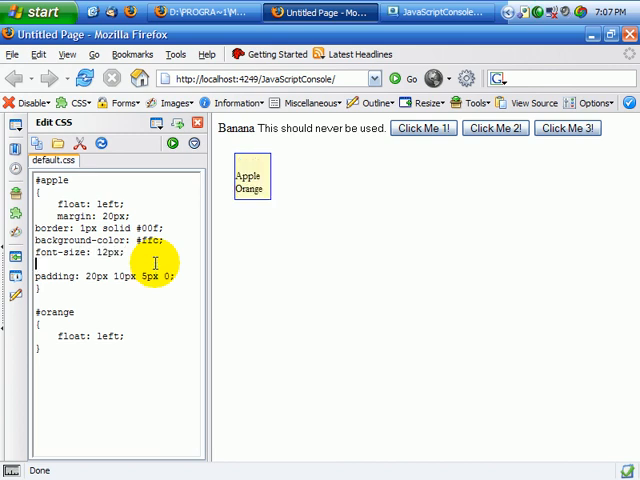
{"action": "type", "text": "font-family: verdana, sans-se"}
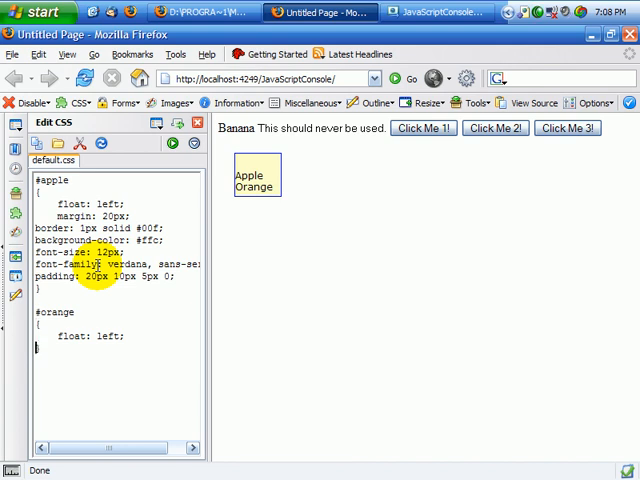
Make #orange 14px, bold, underlined with 1.25px letter spacing; give #apple a line-height.
{"action": "type", "text": "font-size: 14px;"}
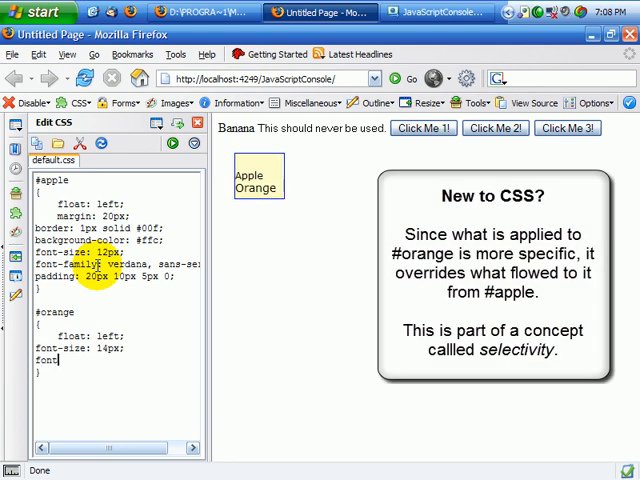
{"action": "type", "text": "-weight: bold;"}
{"action": "type", "text": "text-decoration"}
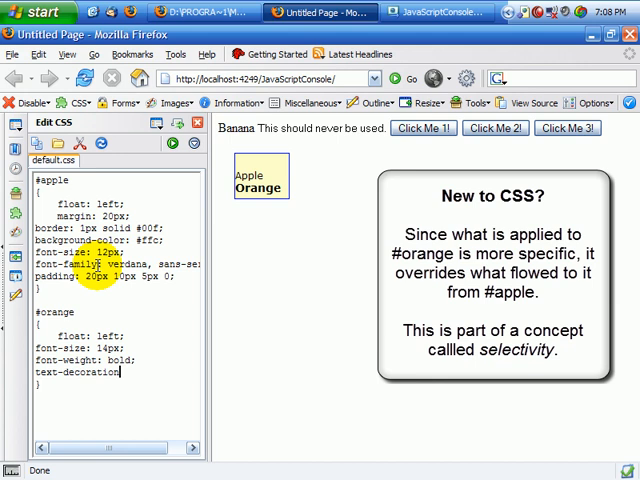
{"action": "type", "text": "underline;"}
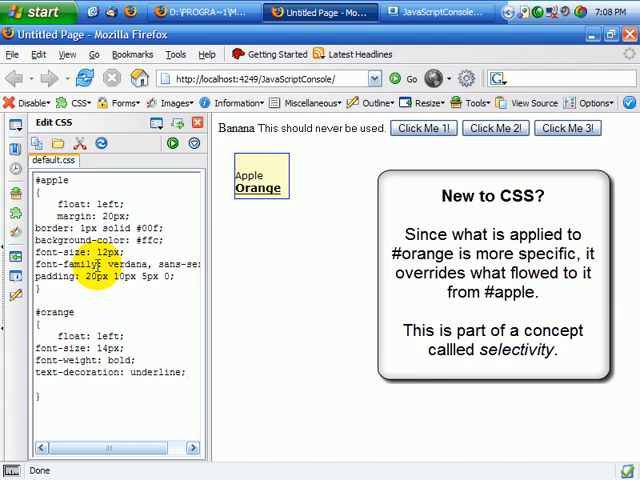
{"action": "type", "text": "letter-spacing: 1.25"}
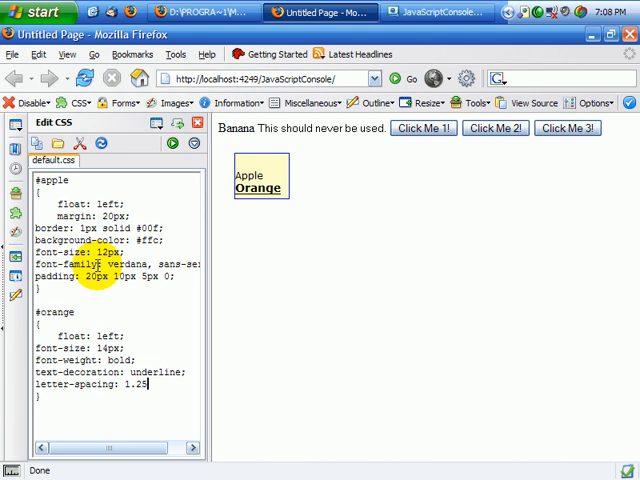
{"action": "type", "text": "px;"}
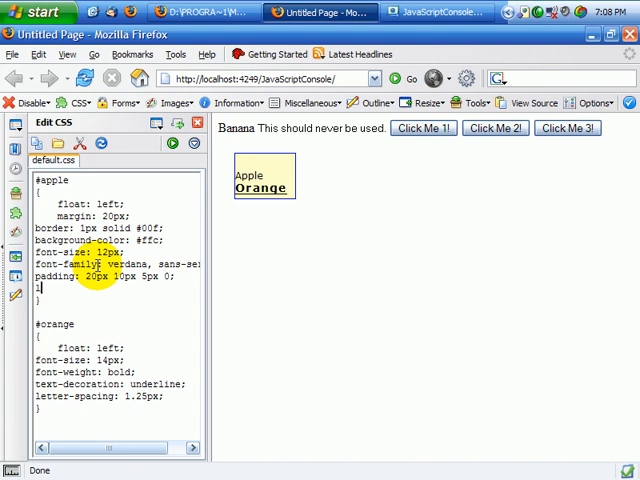
{"action": "type", "text": "line-height:"}
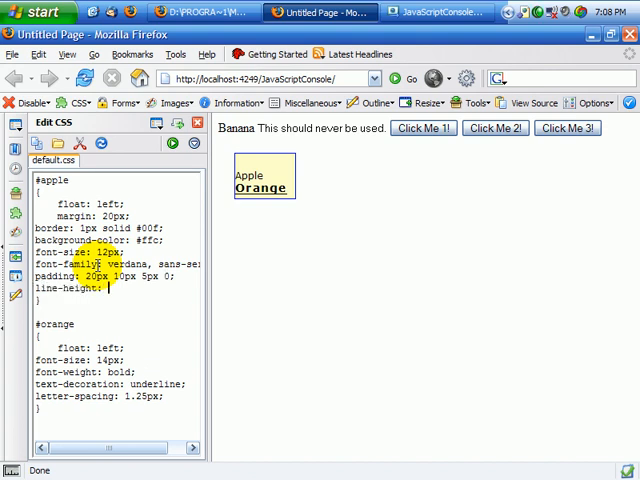
{"action": "type", "text": "1.2e"}
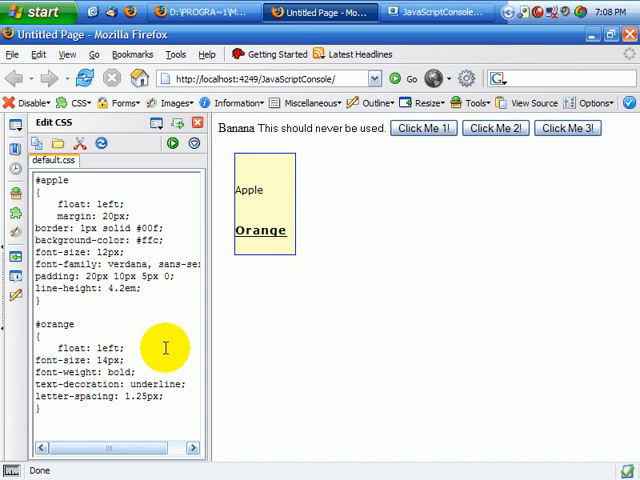
Remove the floats from #apple and #orange and try absolute positioning with left/top values.
{"action": "left_click", "coordinate": [82, 323]}
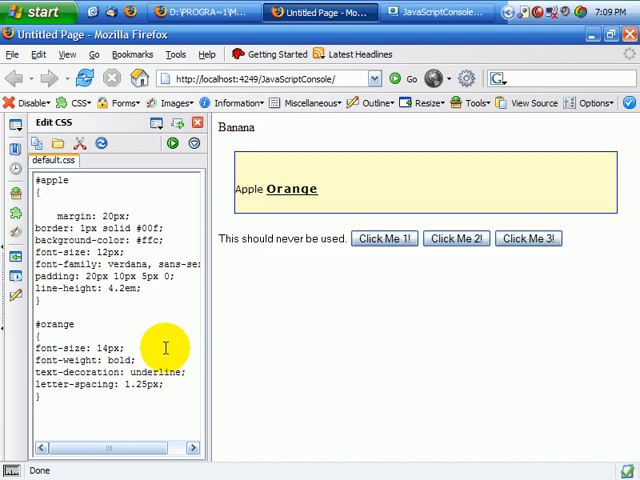
{"action": "type", "text": "position: absolute;"}
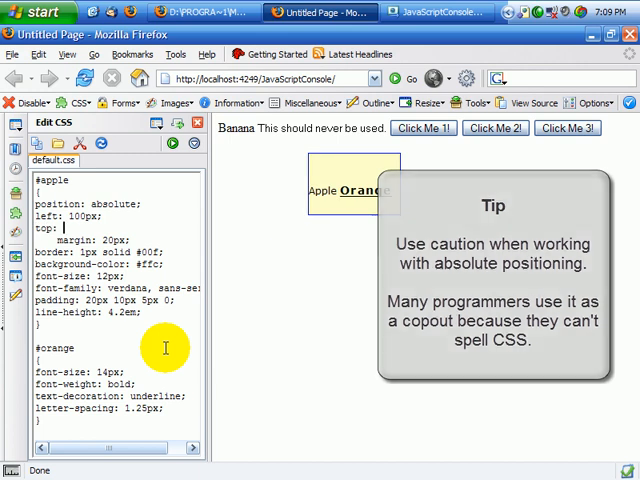
{"action": "type", "text": "50px;"}
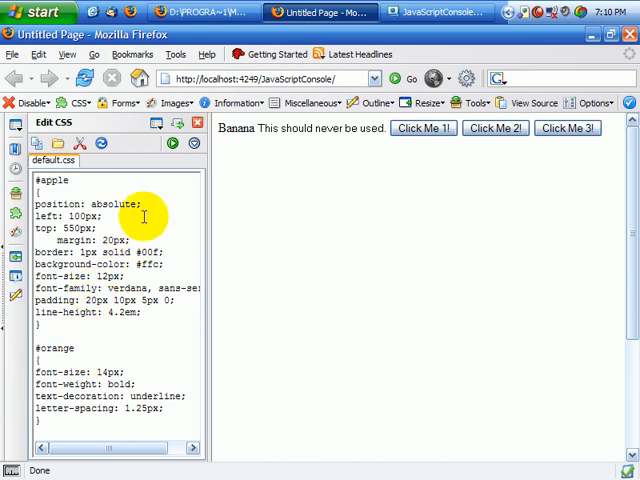
{"action": "mouse_move", "coordinate": [88, 358]}
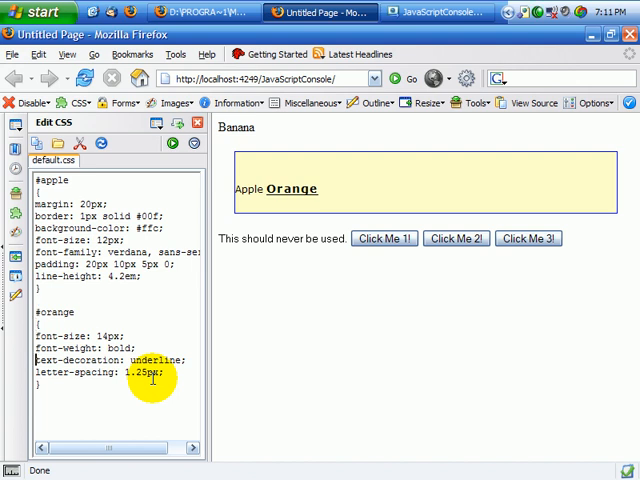
Add a #btnTest1 { float: left; } rule below #orange and select its selector.
{"action": "type", "text": "#btnTest"}
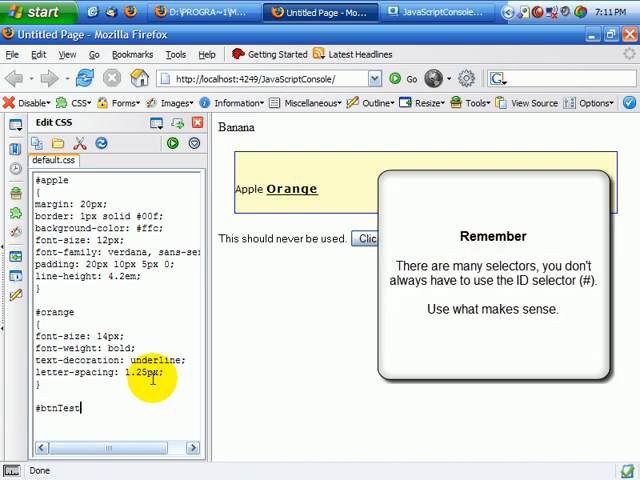
{"action": "type", "text": "1 {"}
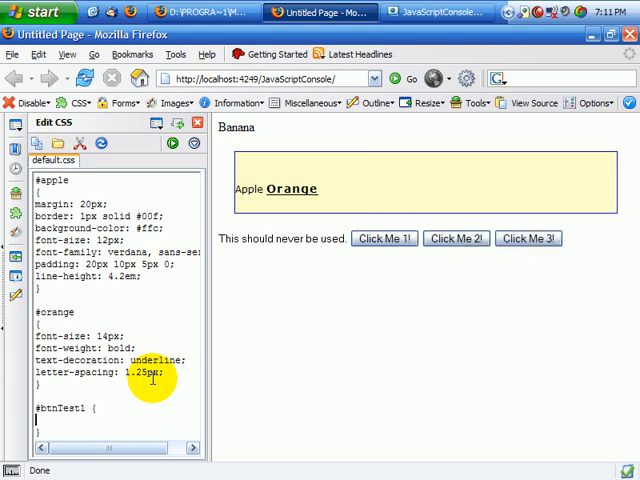
{"action": "type", "text": "float: left;"}
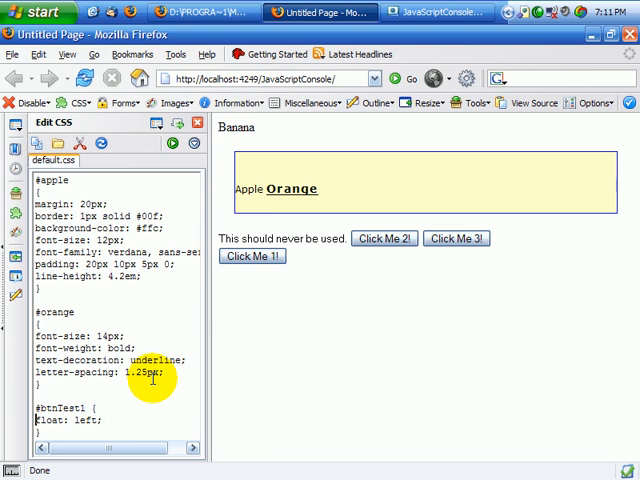
{"action": "double_click", "coordinate": [58, 407]}
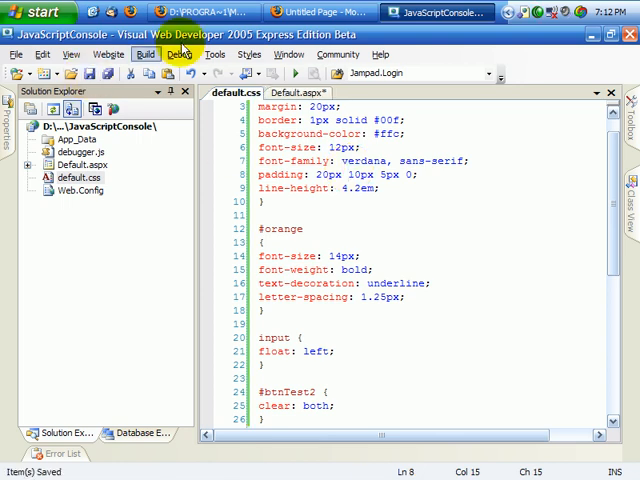
Return from Visual Web Developer to the test page in Firefox.
{"action": "left_click", "coordinate": [310, 11]}
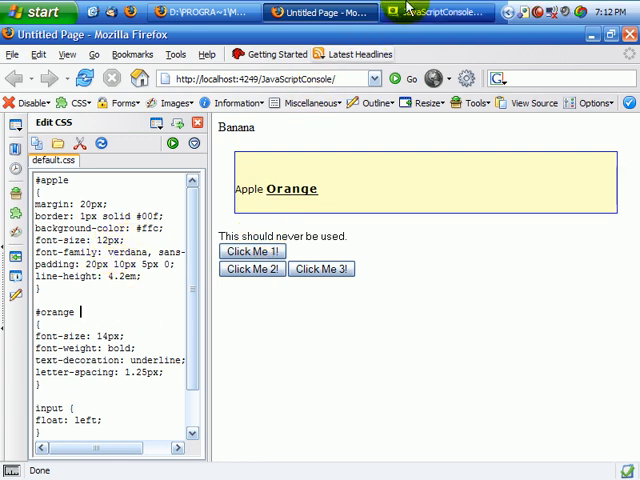
Reload the stylesheet from the saved file and show the page's stylesheets with View CSS.
{"action": "left_click", "coordinate": [440, 11]}
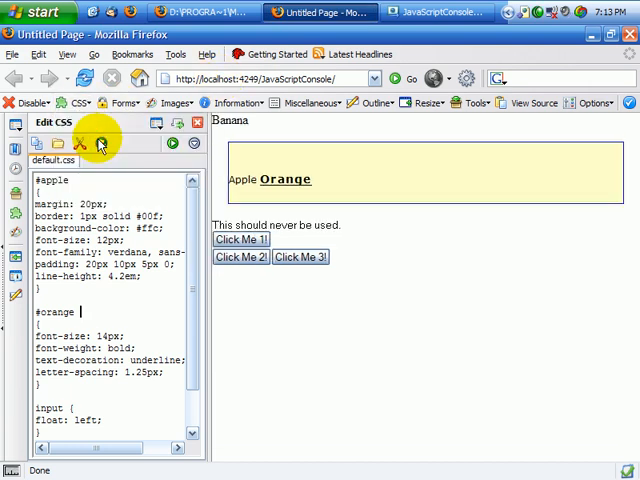
{"action": "left_click", "coordinate": [78, 103]}
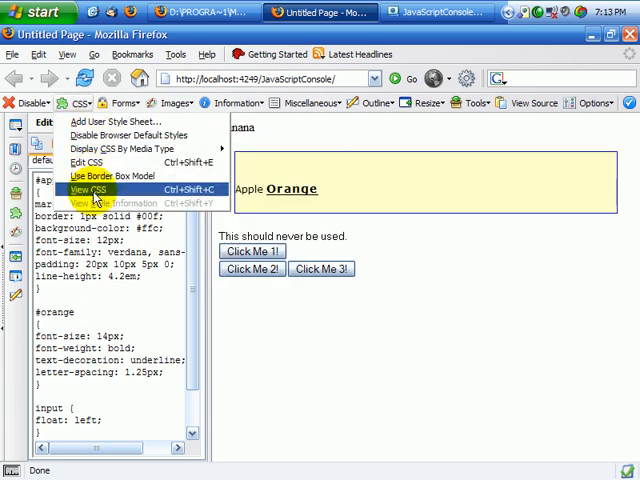
{"action": "left_click", "coordinate": [89, 190]}
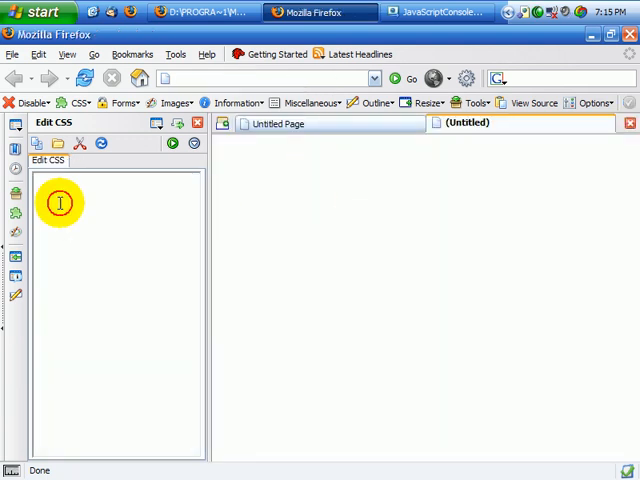
{"action": "mouse_move", "coordinate": [393, 177]}
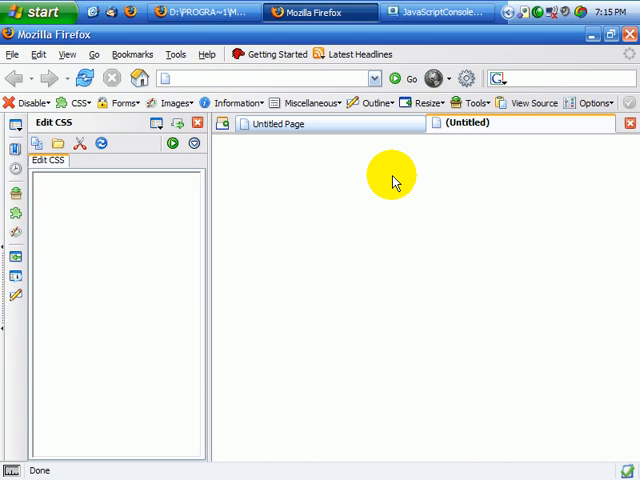
Load msdn.microsoft.com and delete all rules from its stylesheet tabs in Edit CSS.
{"action": "left_click", "coordinate": [145, 78]}
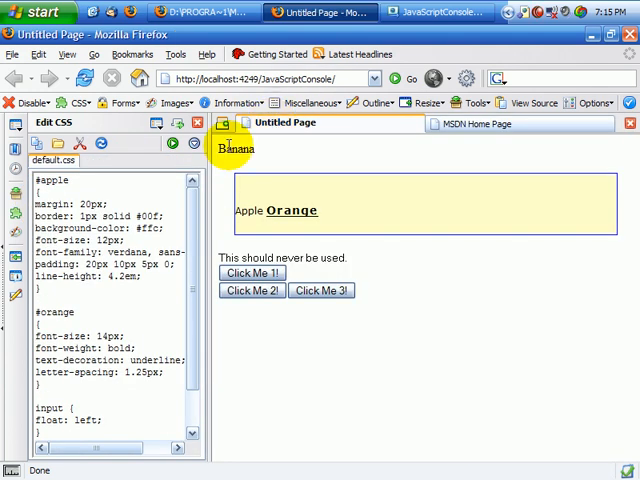
{"action": "mouse_move", "coordinate": [270, 188]}
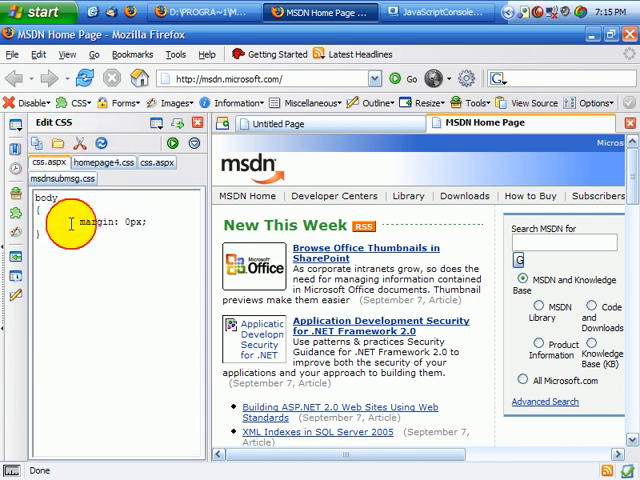
{"action": "left_click", "coordinate": [98, 162]}
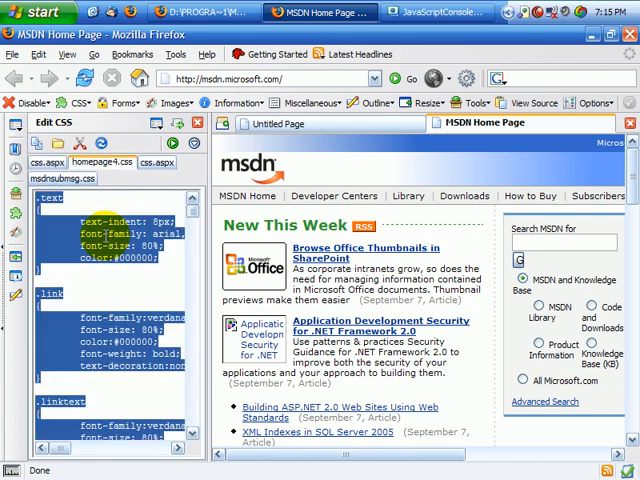
{"action": "left_click", "coordinate": [156, 162]}
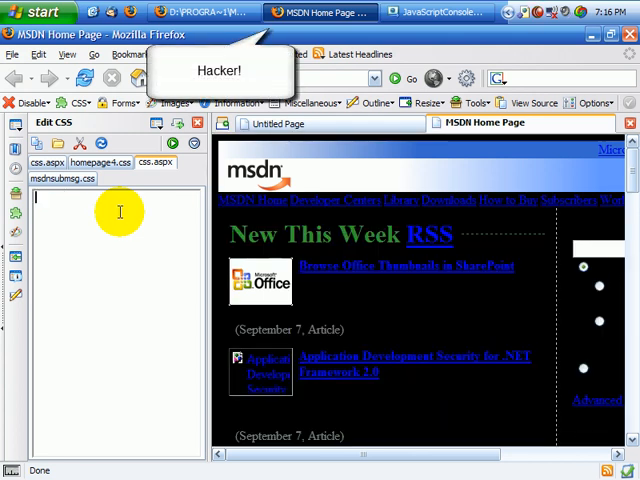
{"action": "left_click", "coordinate": [85, 79]}
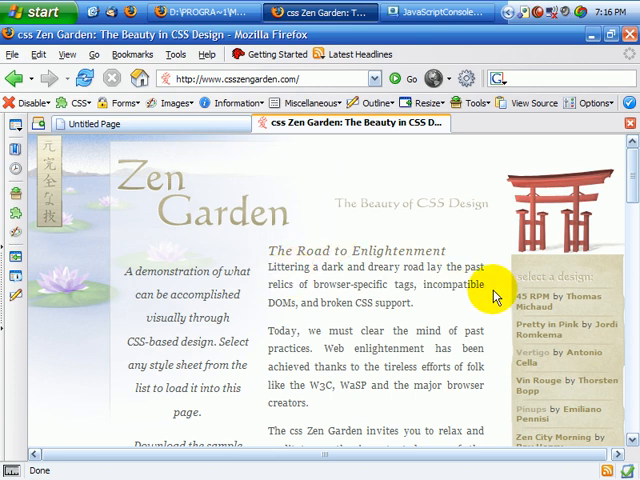
Scroll through csszengarden.com's HTML source, then scroll the styled home page.
{"action": "scroll", "scroll_direction": "down", "scroll_amount": 3}
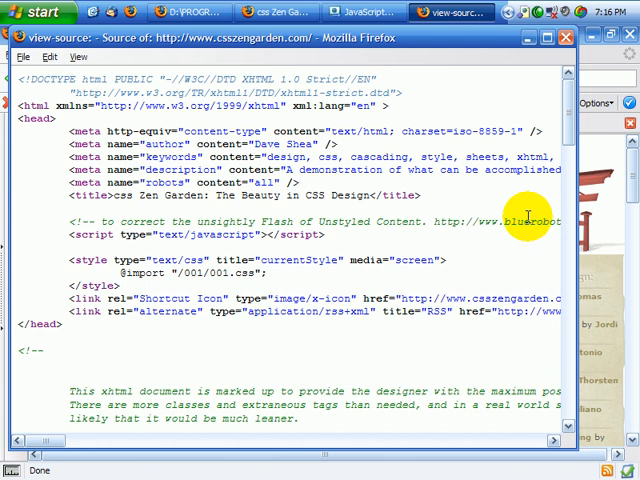
{"action": "scroll", "scroll_direction": "down", "scroll_amount": 3}
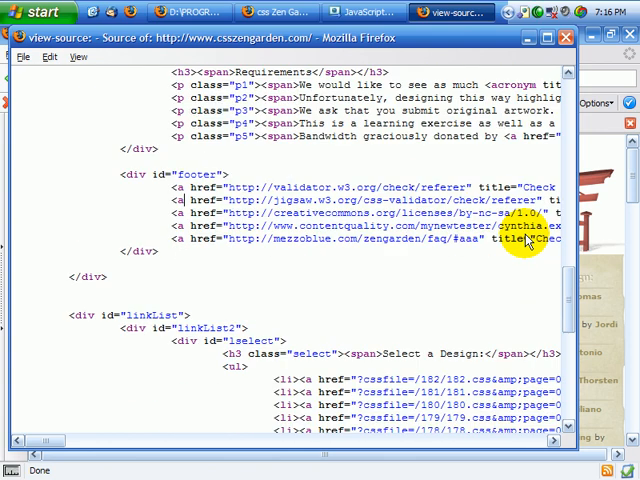
{"action": "scroll", "scroll_direction": "down", "scroll_amount": 3}
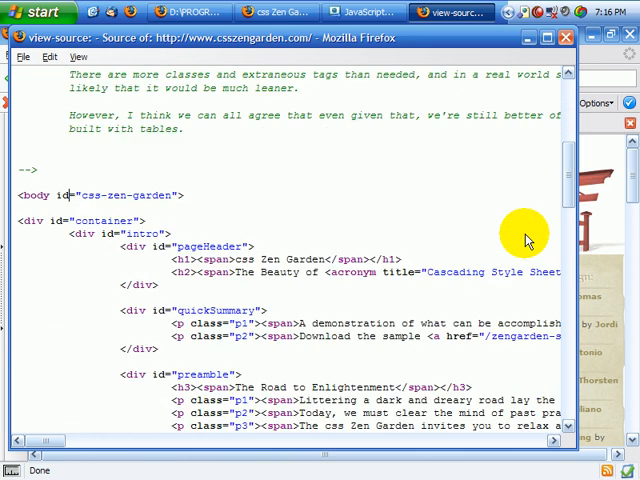
{"action": "scroll", "scroll_direction": "down", "scroll_amount": 3}
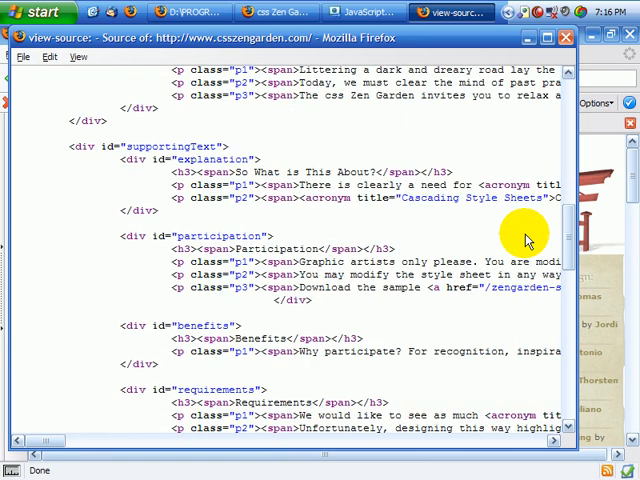
{"action": "scroll", "scroll_direction": "up", "scroll_amount": 3}
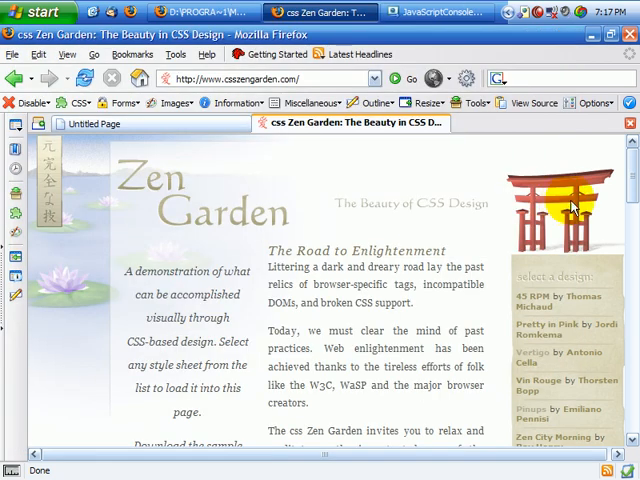
{"action": "scroll", "scroll_direction": "down", "scroll_amount": 3}
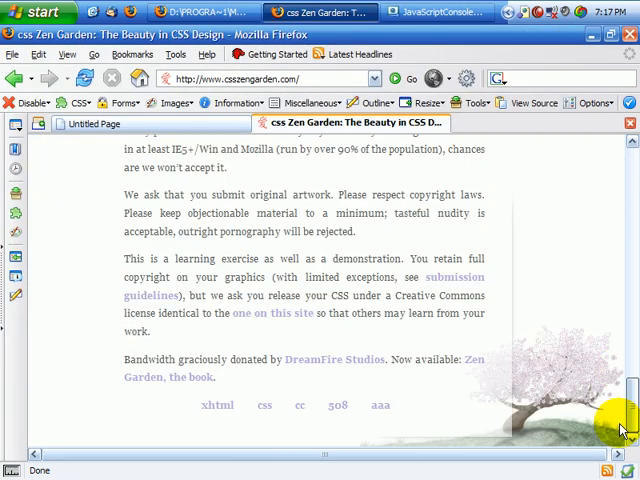
{"action": "scroll", "scroll_direction": "up", "scroll_amount": 3}
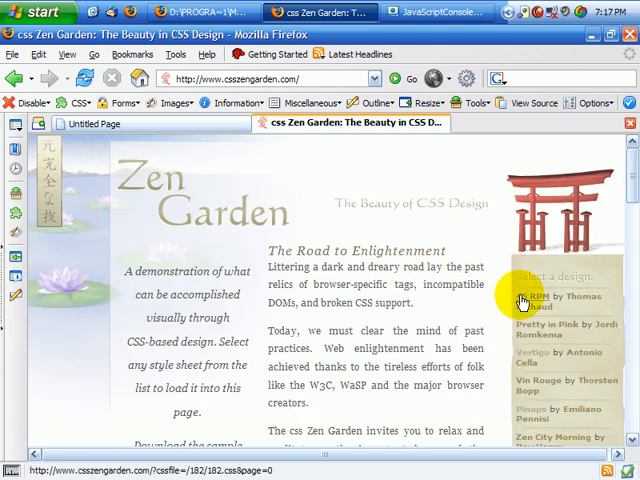
Load the 45 RPM design and delete all its 182.css rules in Edit CSS.
{"action": "left_click", "coordinate": [540, 296]}
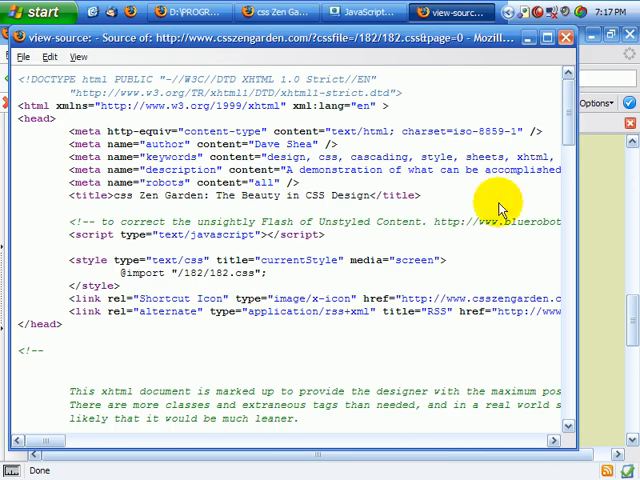
{"action": "scroll", "scroll_direction": "down", "scroll_amount": 3}
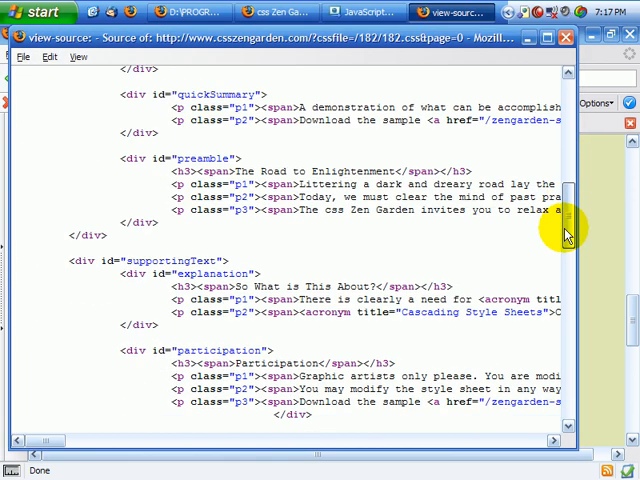
{"action": "scroll", "scroll_direction": "down", "scroll_amount": 3}
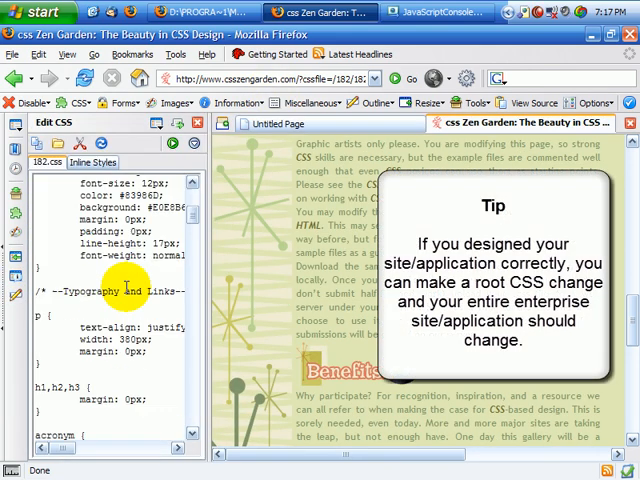
{"action": "scroll", "scroll_direction": "down", "scroll_amount": 3}
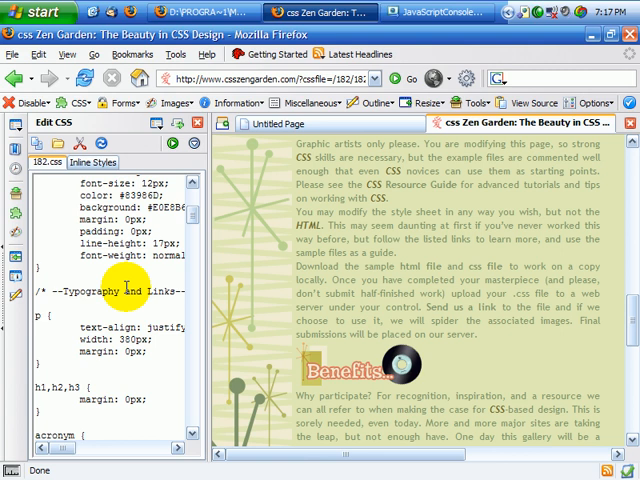
{"action": "scroll", "scroll_direction": "down", "scroll_amount": 3}
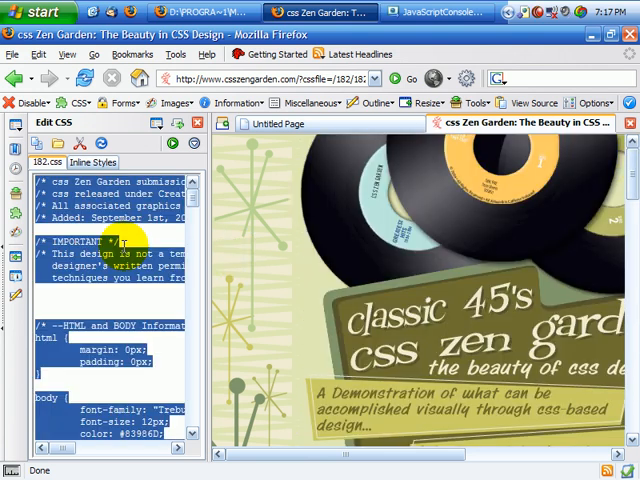
{"action": "left_click", "coordinate": [92, 162]}
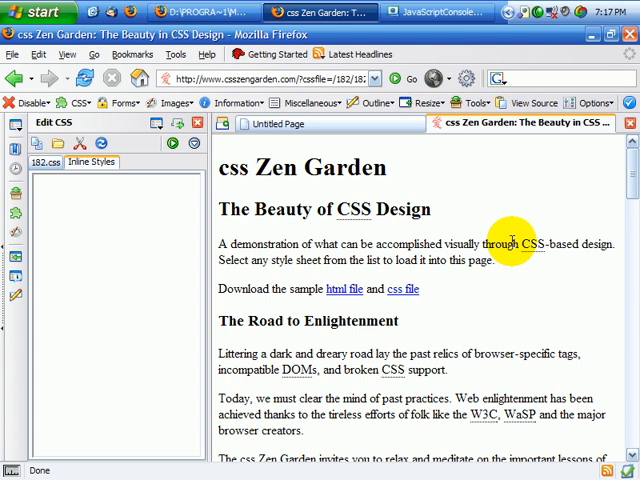
{"action": "scroll", "scroll_direction": "down", "scroll_amount": 3}
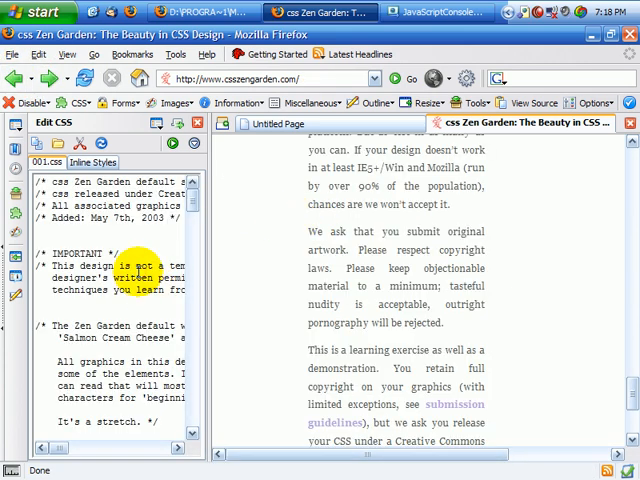
Clear the home page's default 001.css stylesheet and close the Edit CSS sidebar.
{"action": "left_click", "coordinate": [91, 162]}
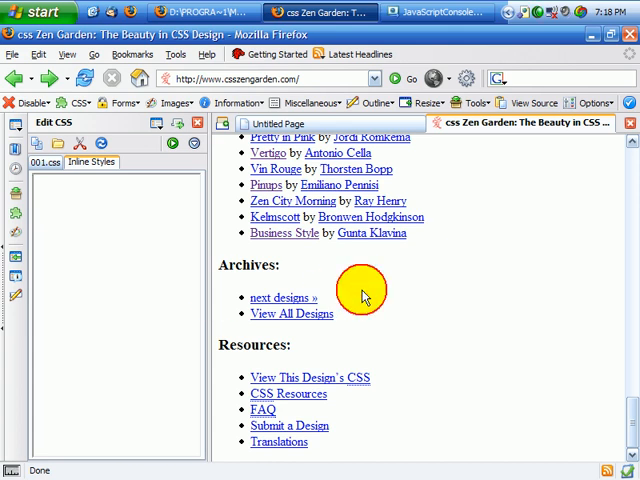
{"action": "left_click", "coordinate": [80, 78]}
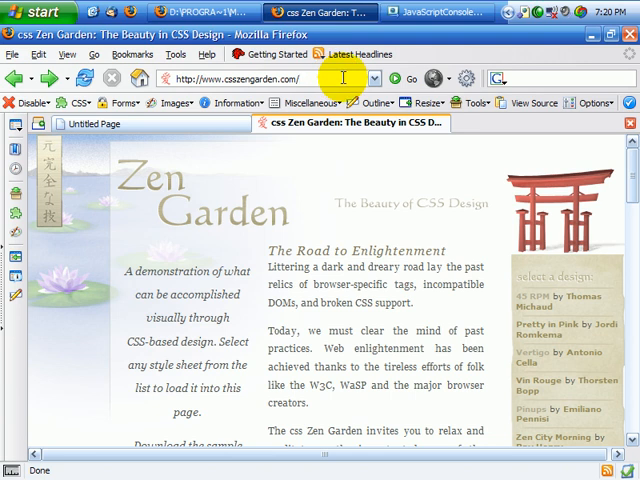
Load design 068 by setting cssfile to 068, then scroll to the page bottom.
{"action": "type", "text": "068/068"}
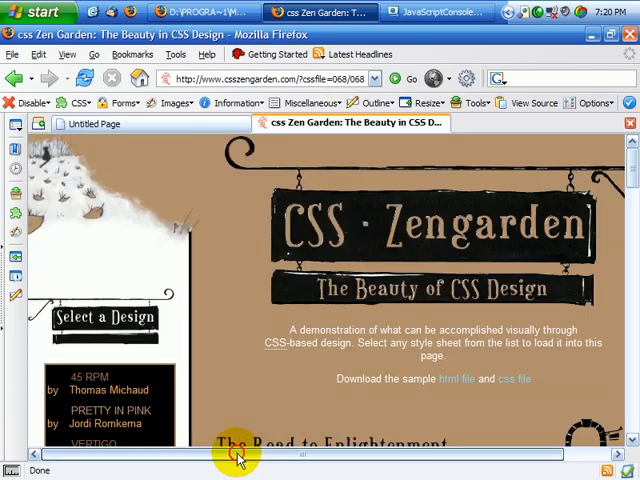
{"action": "scroll", "scroll_direction": "right", "scroll_amount": 3}
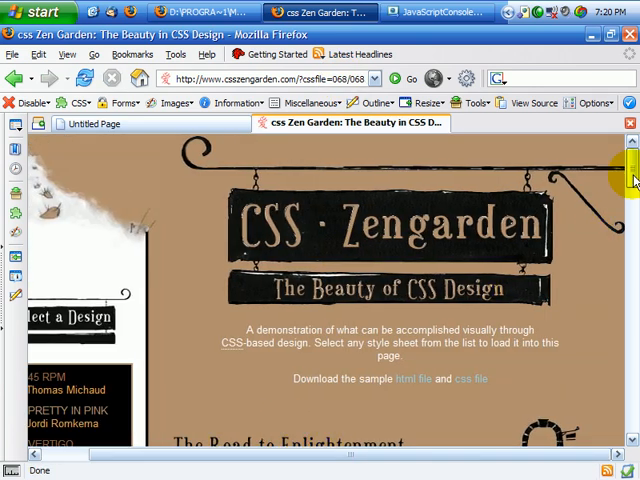
{"action": "scroll", "scroll_direction": "down", "scroll_amount": 3}
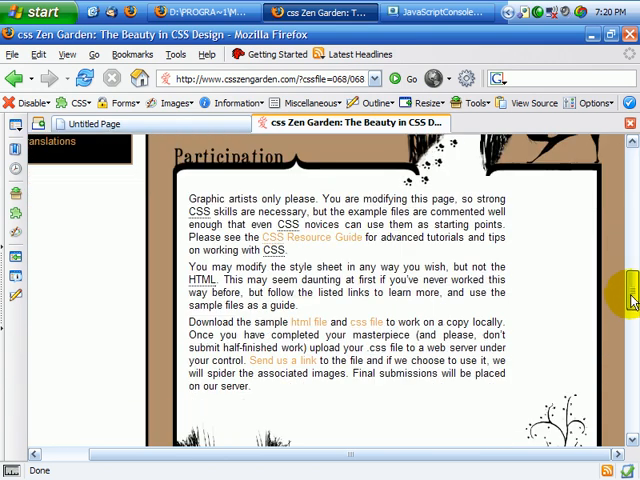
{"action": "scroll", "scroll_direction": "down", "scroll_amount": 3}
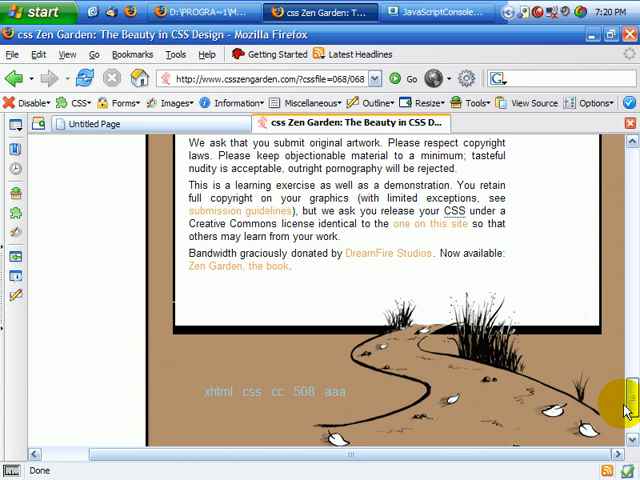
{"action": "scroll", "scroll_direction": "down", "scroll_amount": 3}
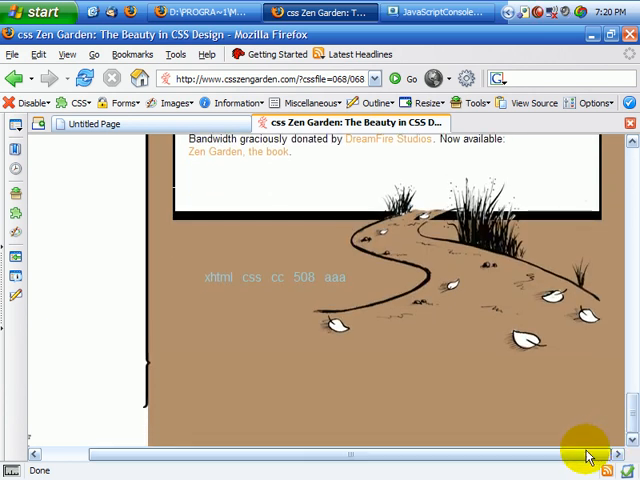
{"action": "scroll", "scroll_direction": "down", "scroll_amount": 3}
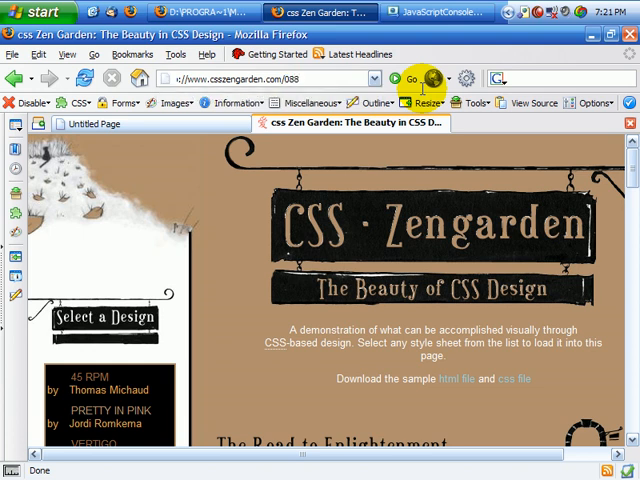
Go to the design 088 address and open its 088.css in Edit CSS.
{"action": "left_click", "coordinate": [410, 78]}
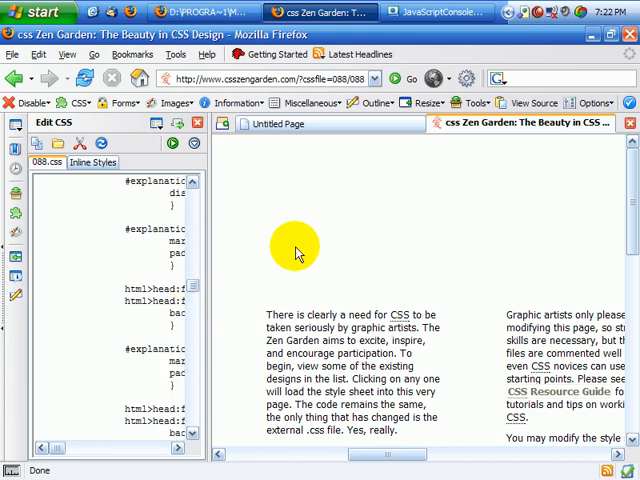
View the page source, scroll down and select the container div's id.
{"action": "right_click", "coordinate": [295, 250]}
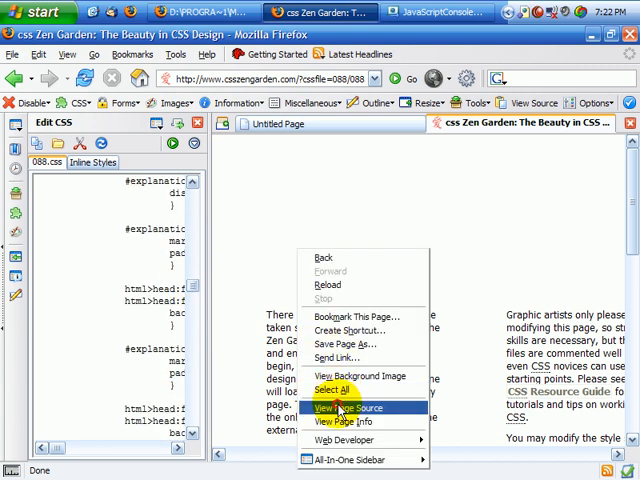
{"action": "left_click", "coordinate": [341, 407]}
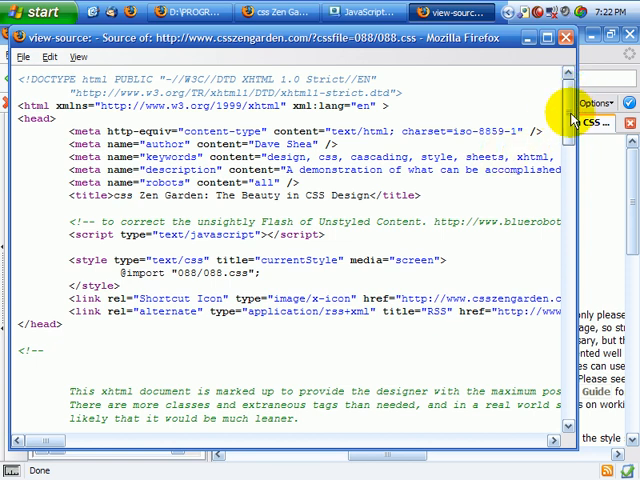
{"action": "scroll", "scroll_direction": "down", "scroll_amount": 3}
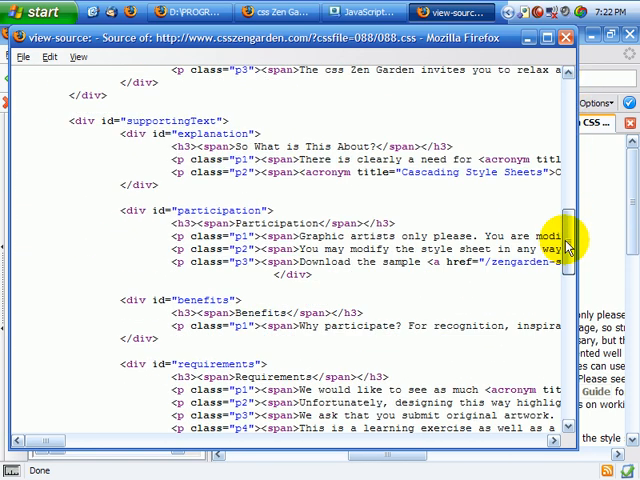
{"action": "scroll", "scroll_direction": "down", "scroll_amount": 3}
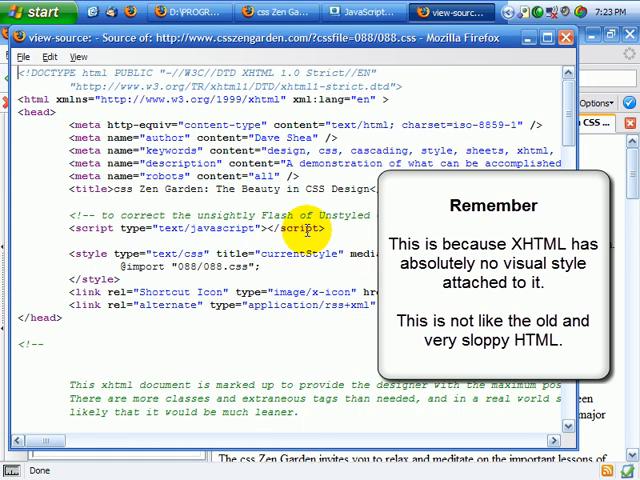
{"action": "scroll", "scroll_direction": "down", "scroll_amount": 3}
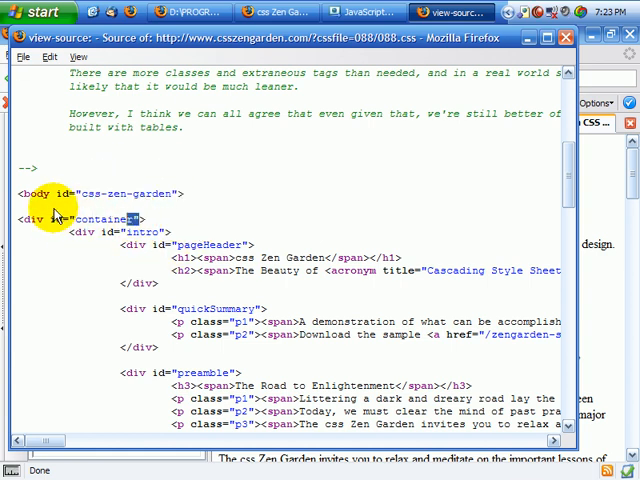
{"action": "double_click", "coordinate": [90, 218]}
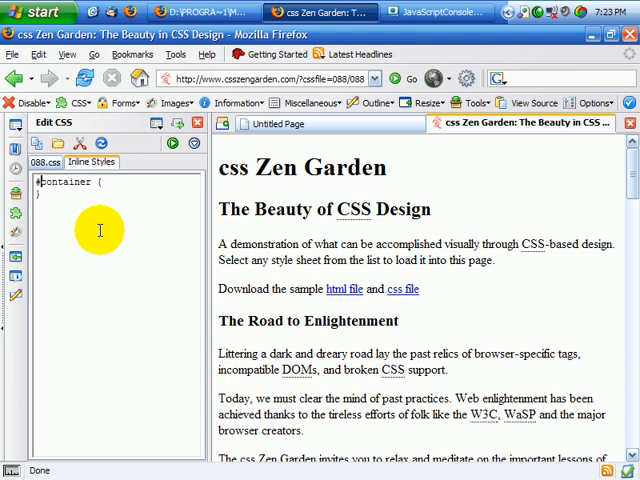
Set #container background-color to #eee and body background-color to #000.
{"action": "type", "text": "background-color: #"}
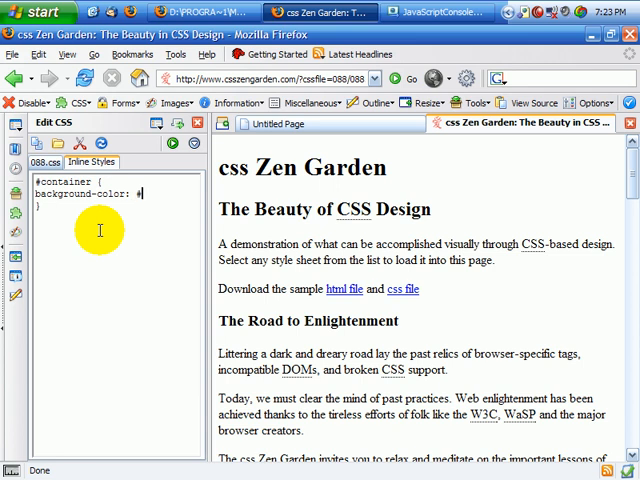
{"action": "type", "text": "eee;"}
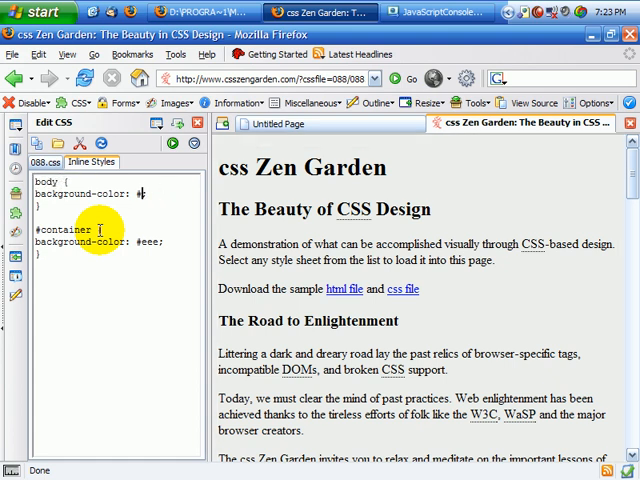
{"action": "type", "text": "#000;"}
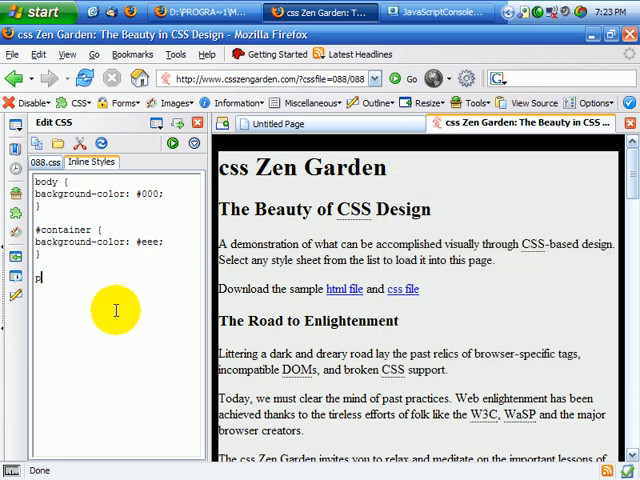
Add p #33f and p+p #333 background rules, check the page, then clear all inline styles.
{"action": "type", "text": "p+p {"}
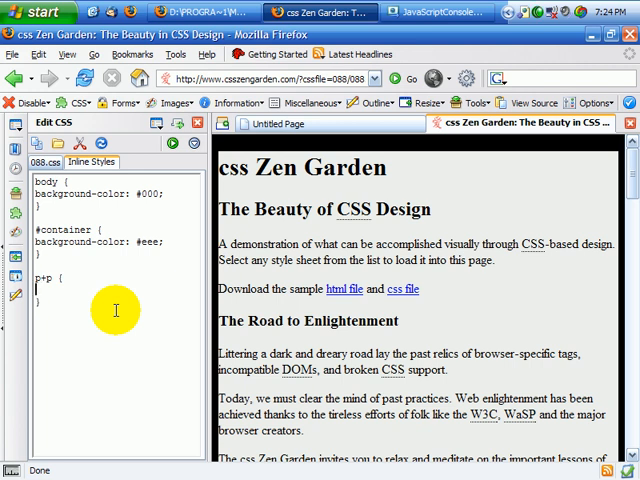
{"action": "type", "text": "background-color: #333;"}
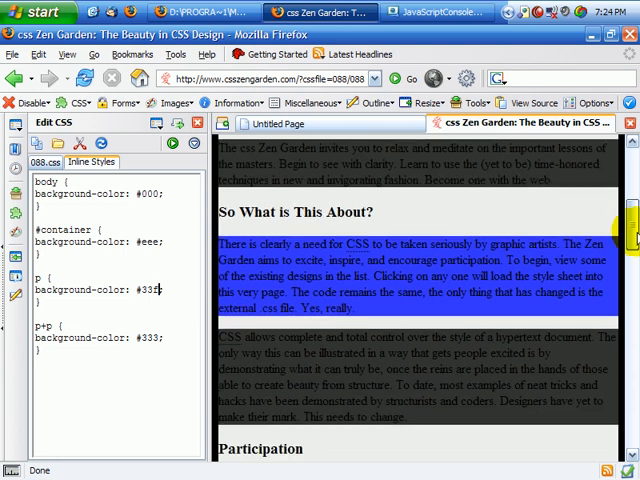
{"action": "scroll", "scroll_direction": "down", "scroll_amount": 3}
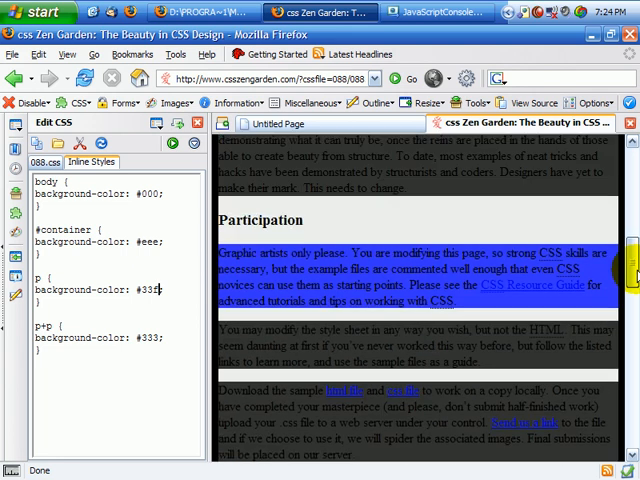
{"action": "scroll", "scroll_direction": "down", "scroll_amount": 3}
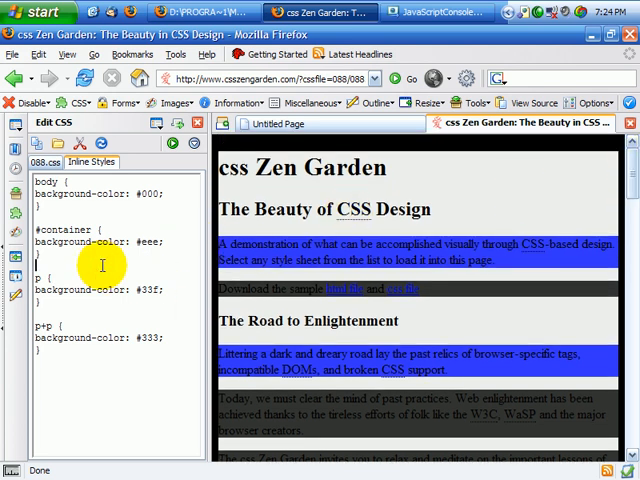
{"action": "left_click", "coordinate": [172, 143]}
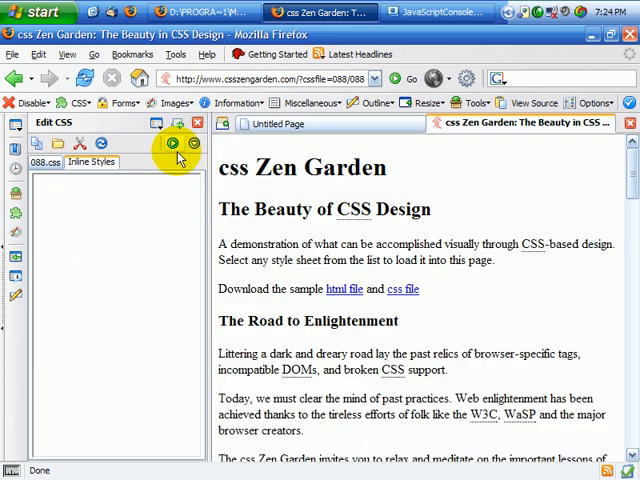